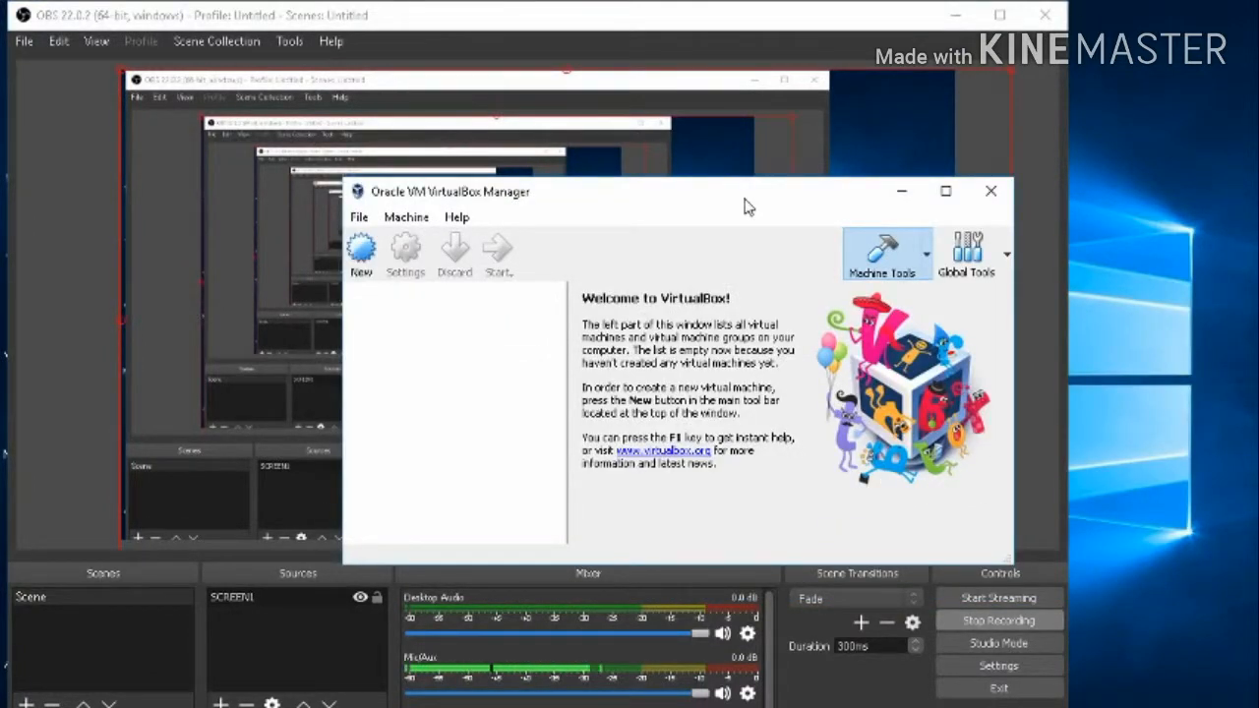
{"action": "mouse_move", "coordinate": [454, 254]}
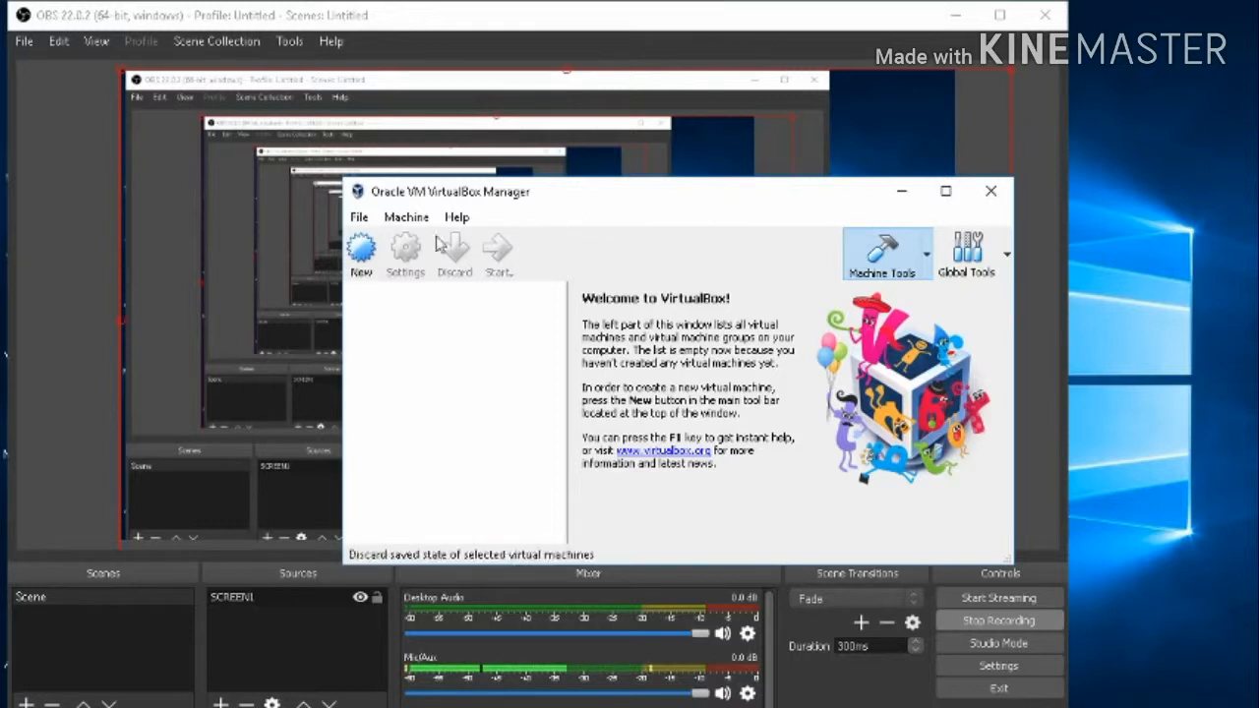
{"action": "mouse_move", "coordinate": [358, 227]}
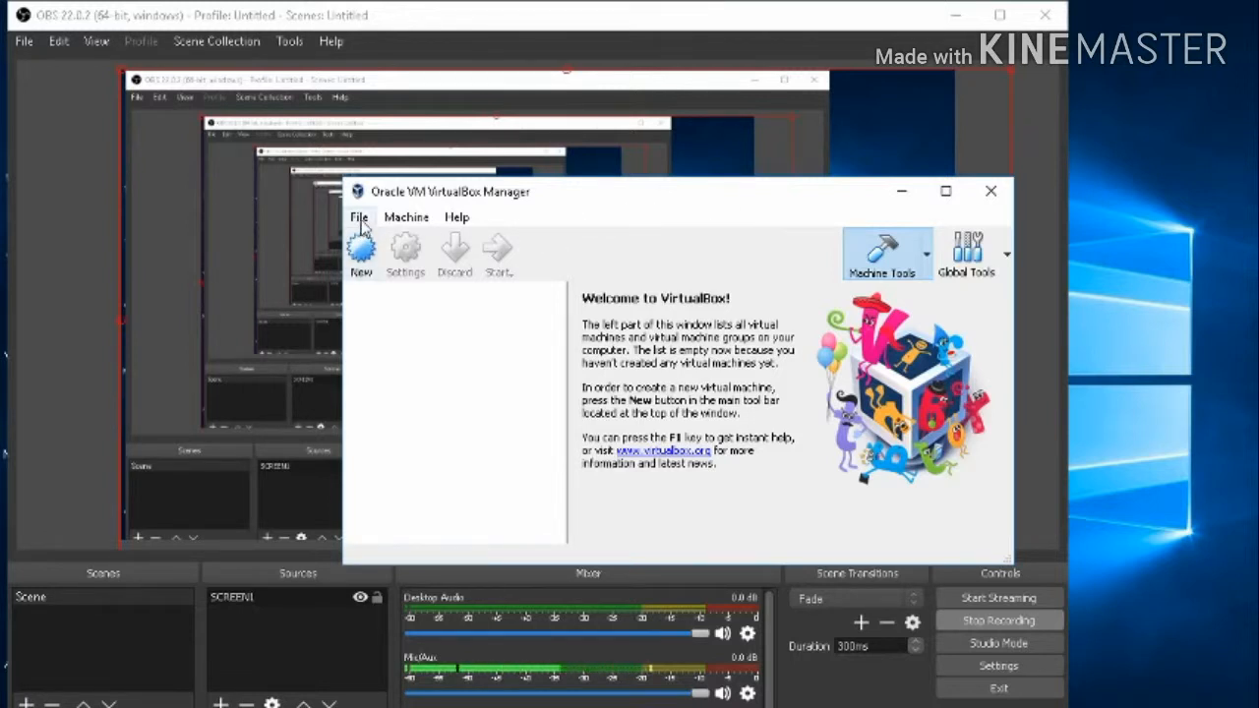
- Browse the VirtualBox Manager Help and File menus to check the version information
{"action": "left_click", "coordinate": [456, 216]}
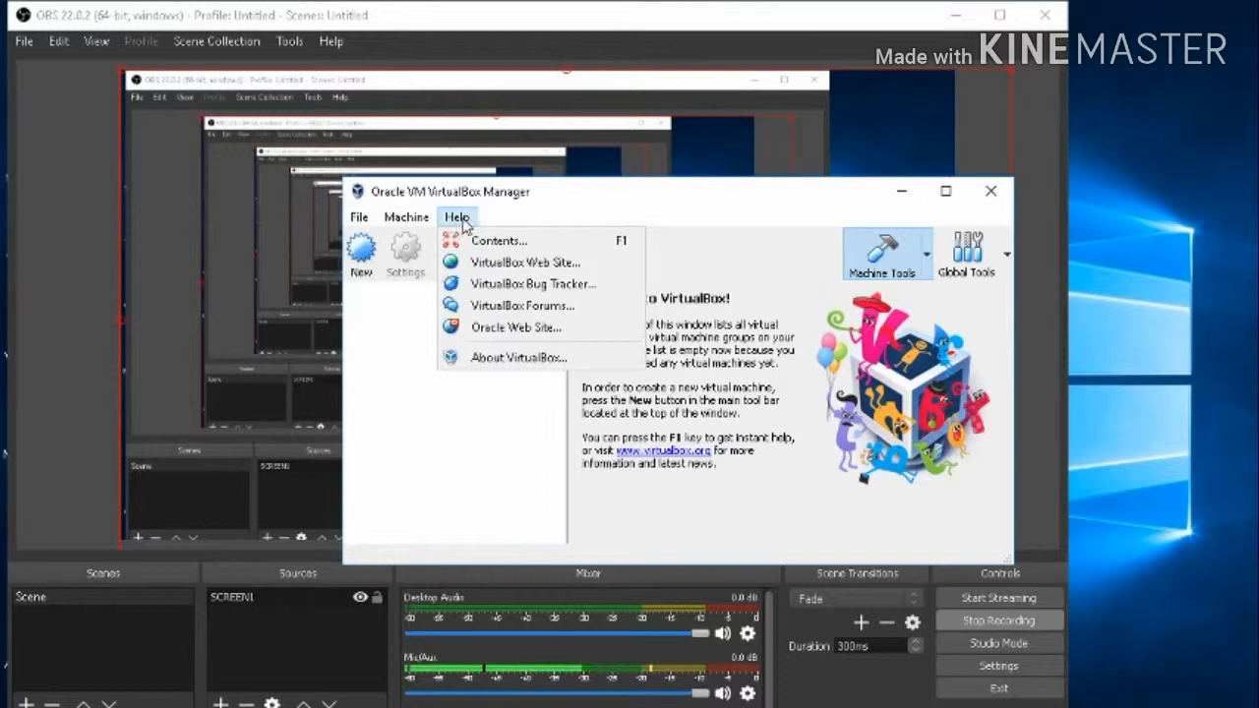
{"action": "mouse_move", "coordinate": [504, 350]}
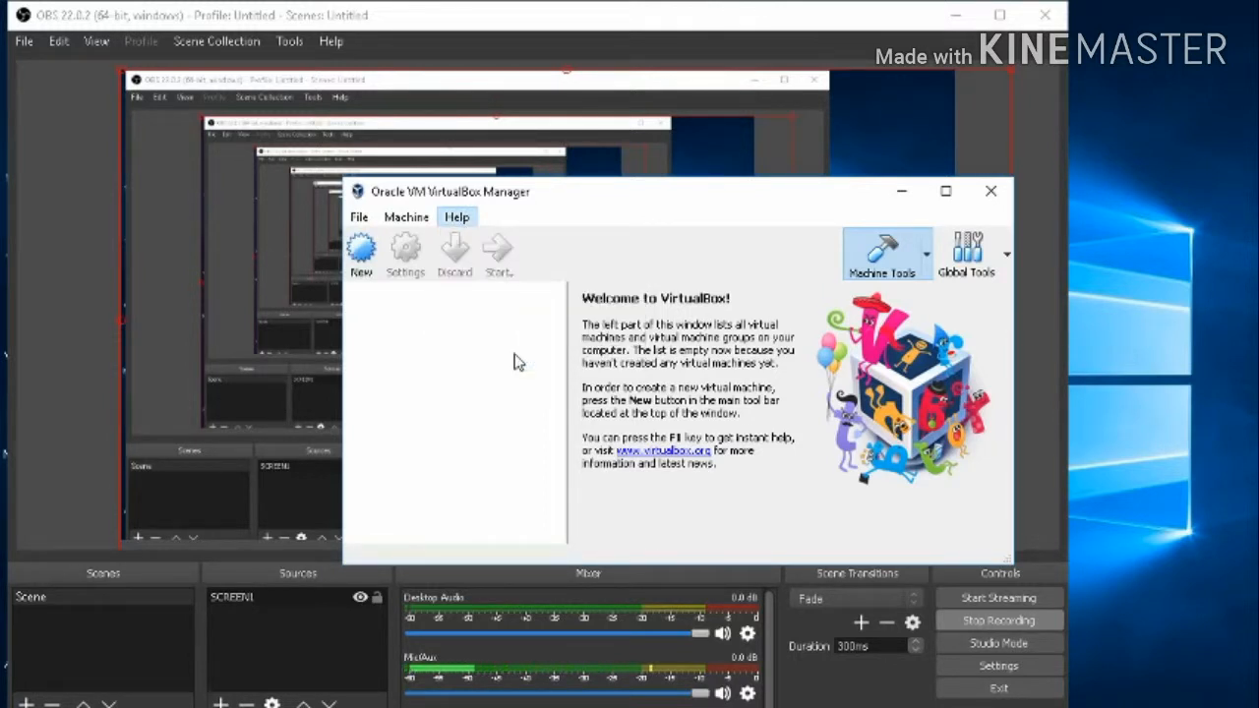
{"action": "left_click", "coordinate": [457, 216]}
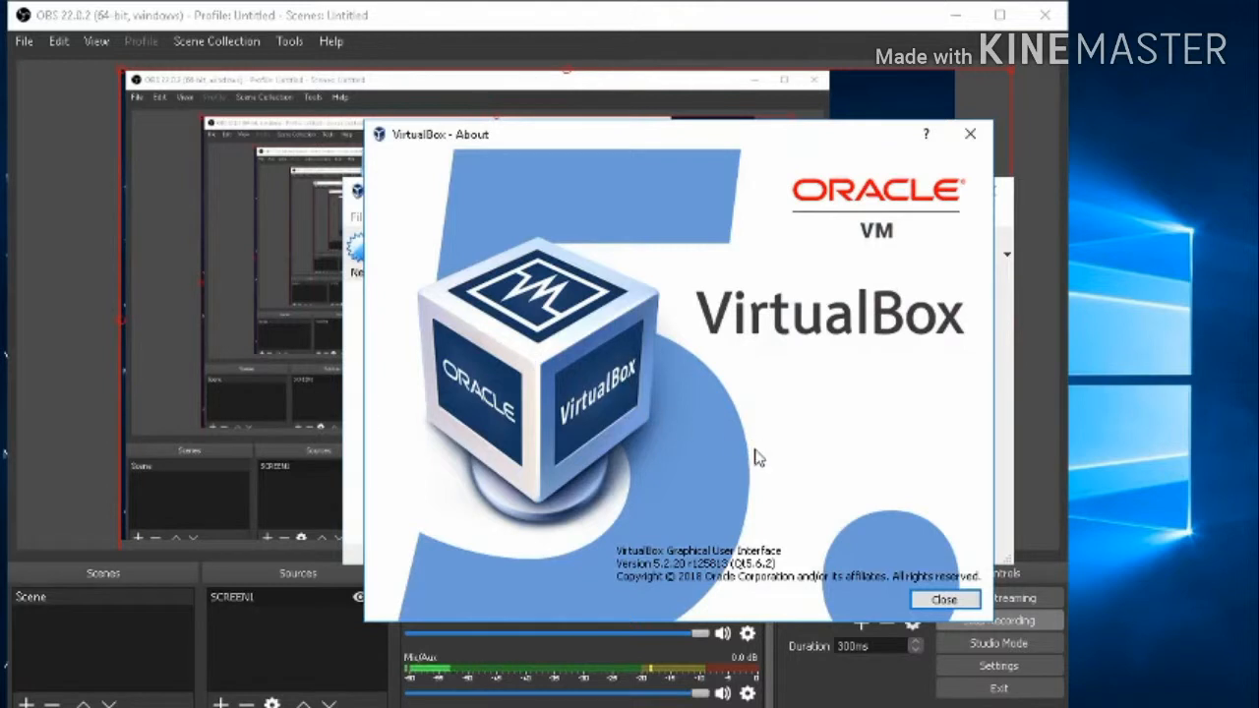
{"action": "mouse_move", "coordinate": [692, 579]}
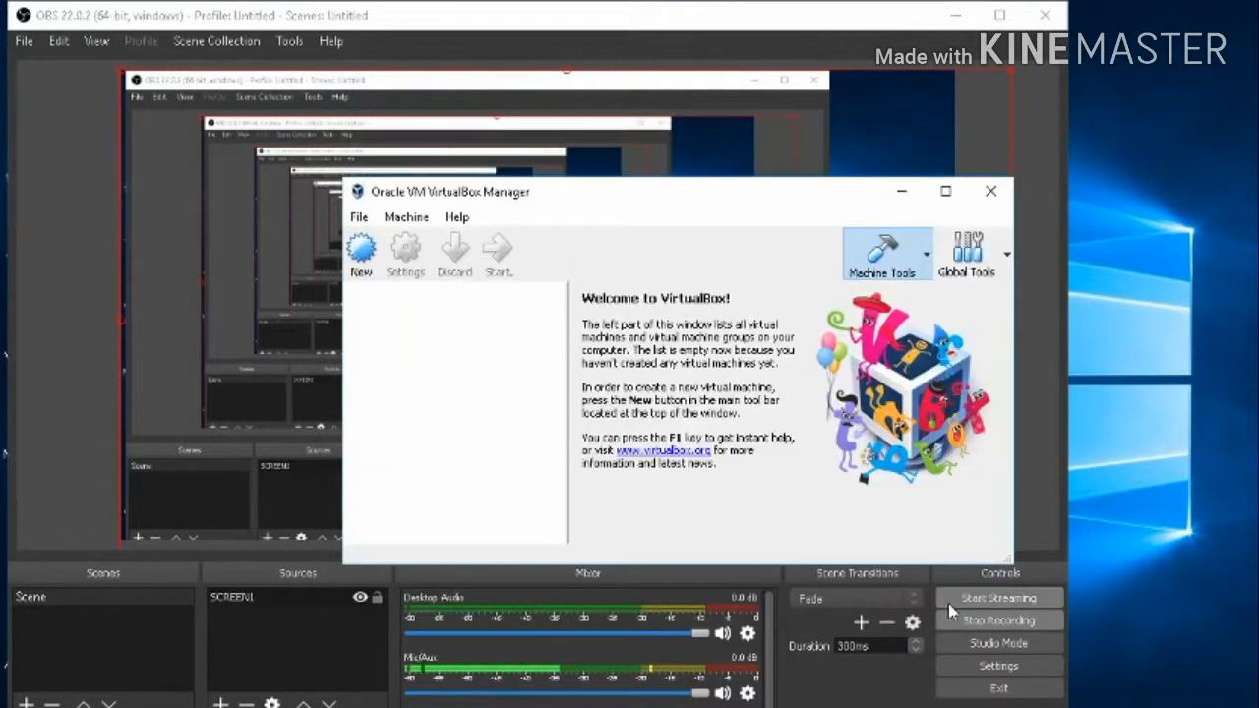
{"action": "left_click", "coordinate": [358, 217]}
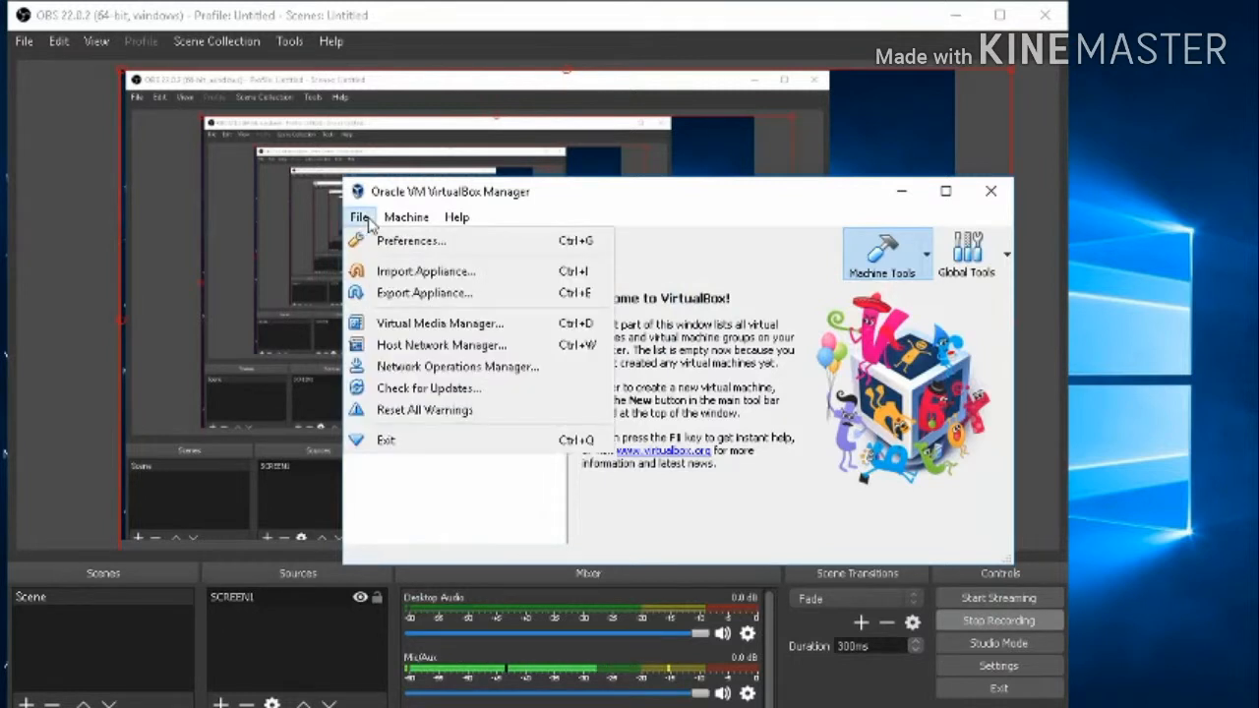
{"action": "left_click", "coordinate": [457, 217]}
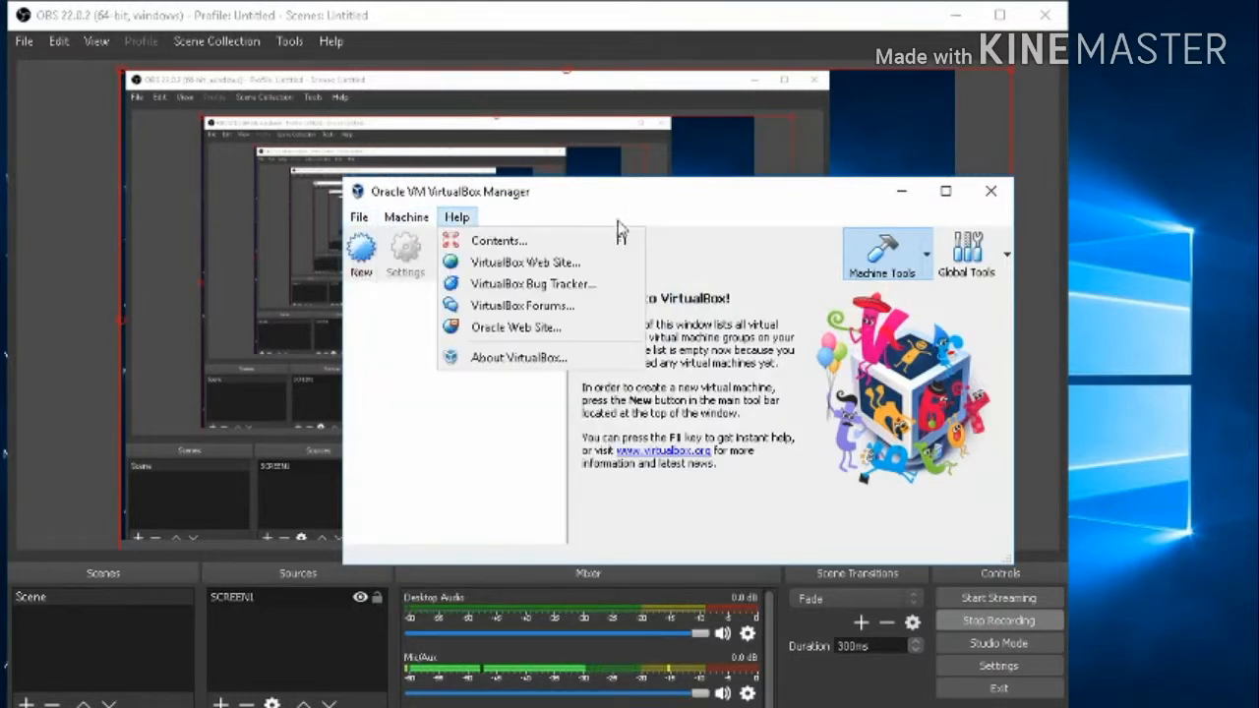
- Start a new virtual machine, find only 32-bit versions, choose Windows 10 (32-bit), then cancel
{"action": "left_click", "coordinate": [362, 254]}
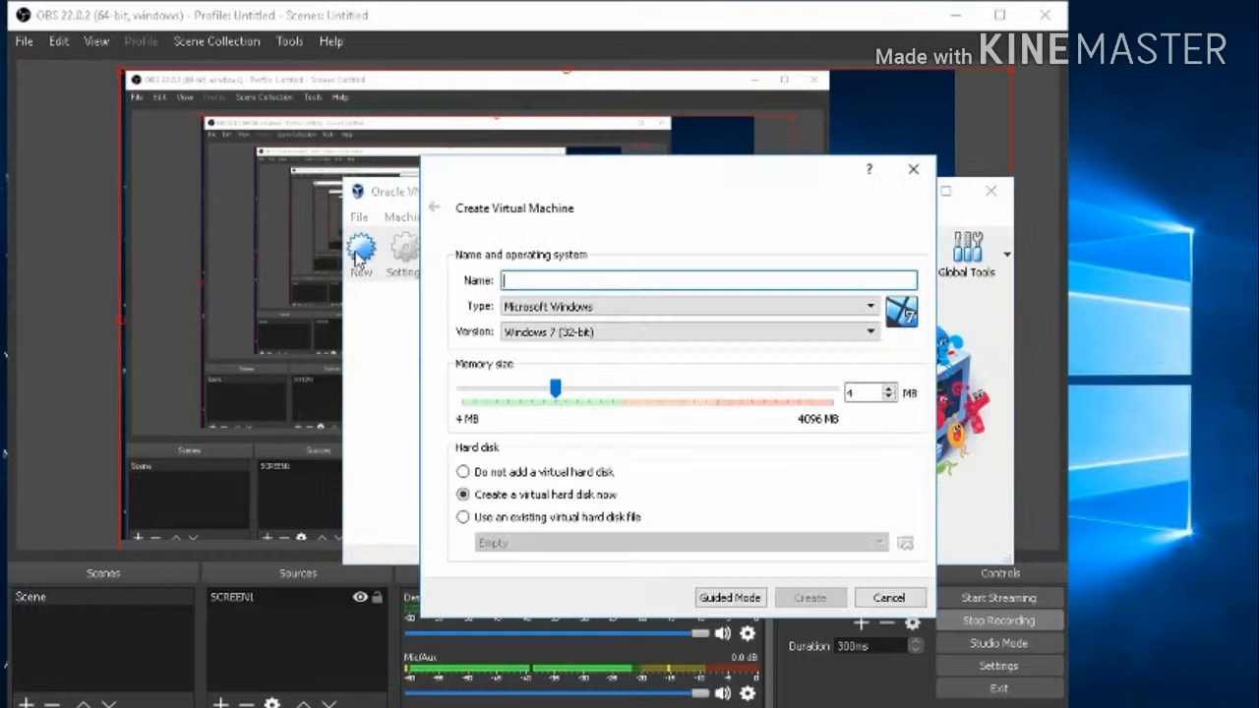
{"action": "mouse_move", "coordinate": [838, 368]}
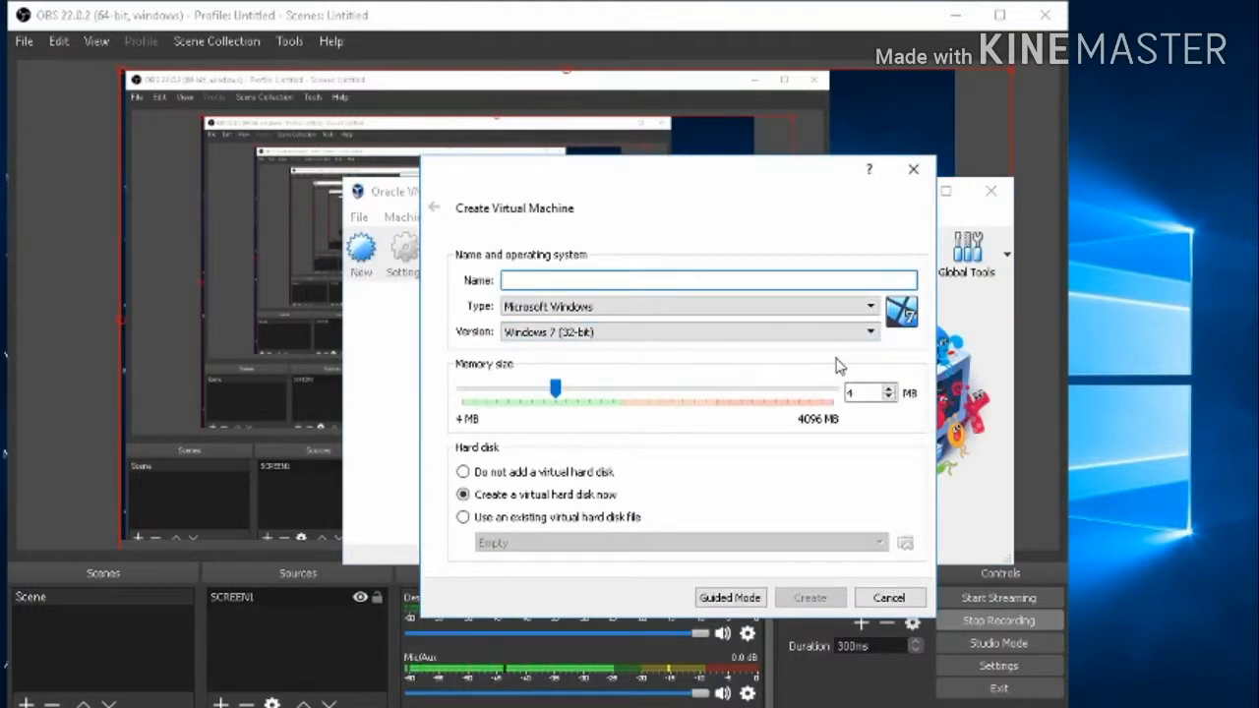
{"action": "left_click", "coordinate": [890, 598]}
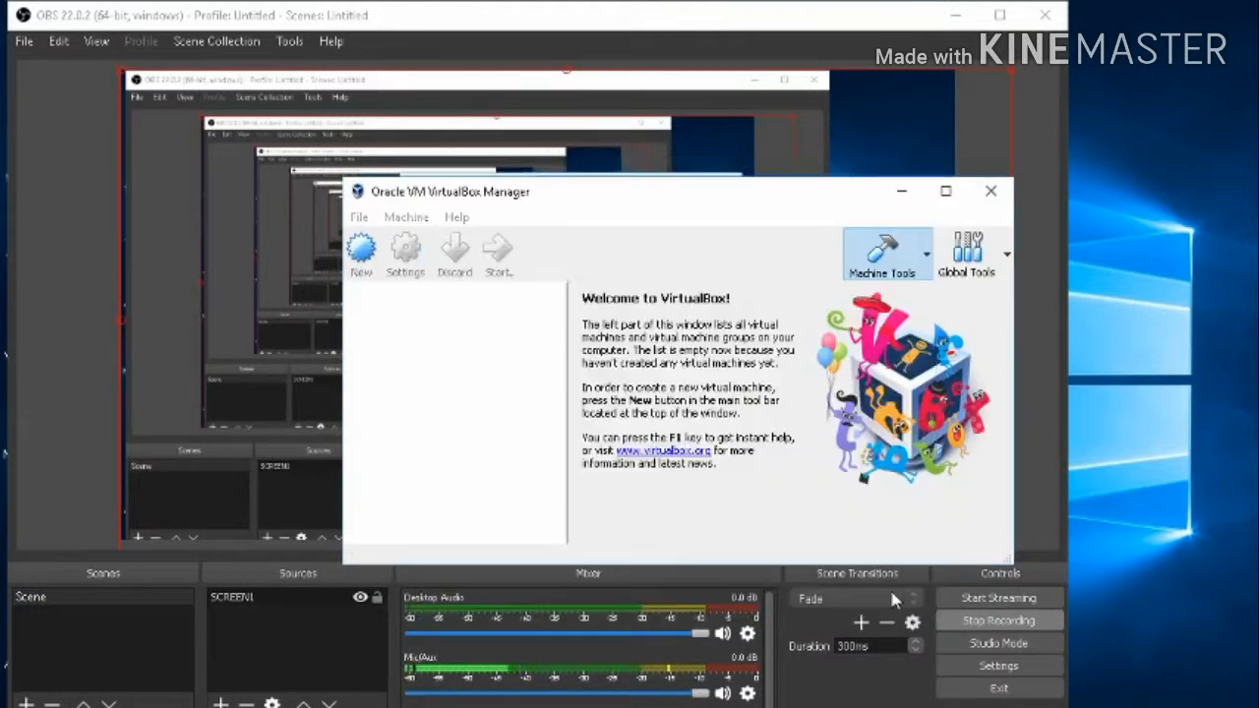
{"action": "left_click", "coordinate": [362, 254]}
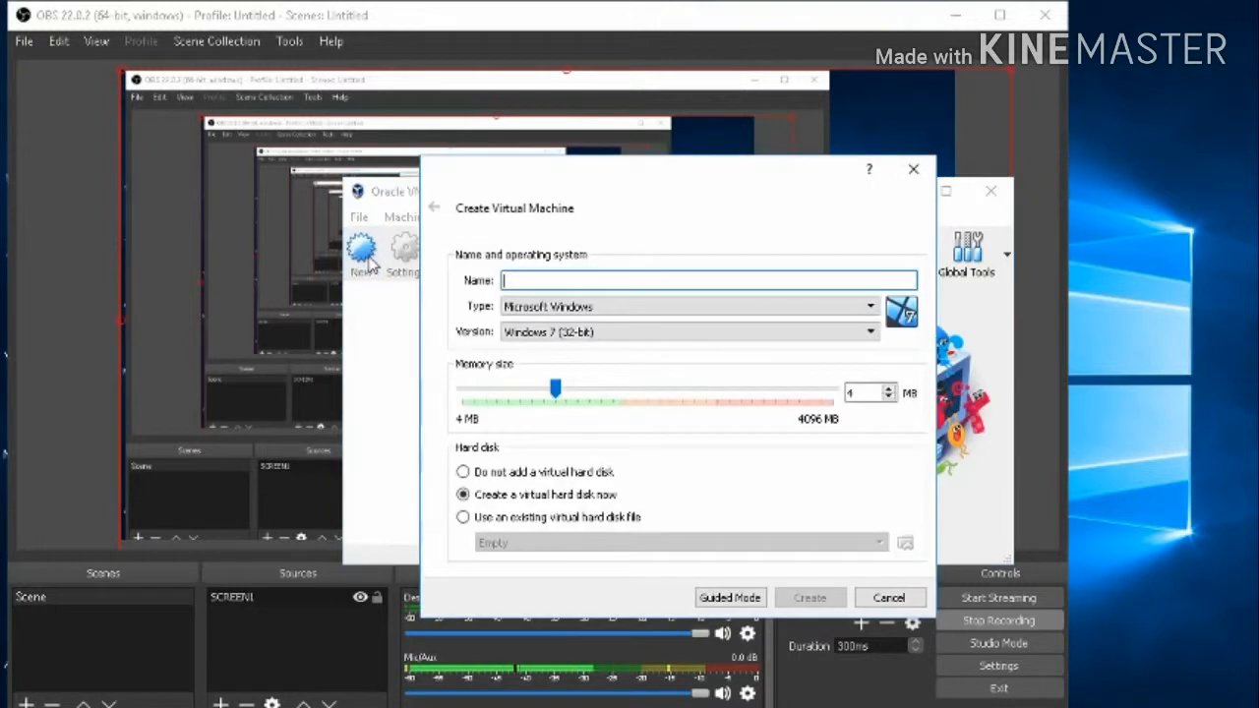
{"action": "left_click", "coordinate": [869, 330]}
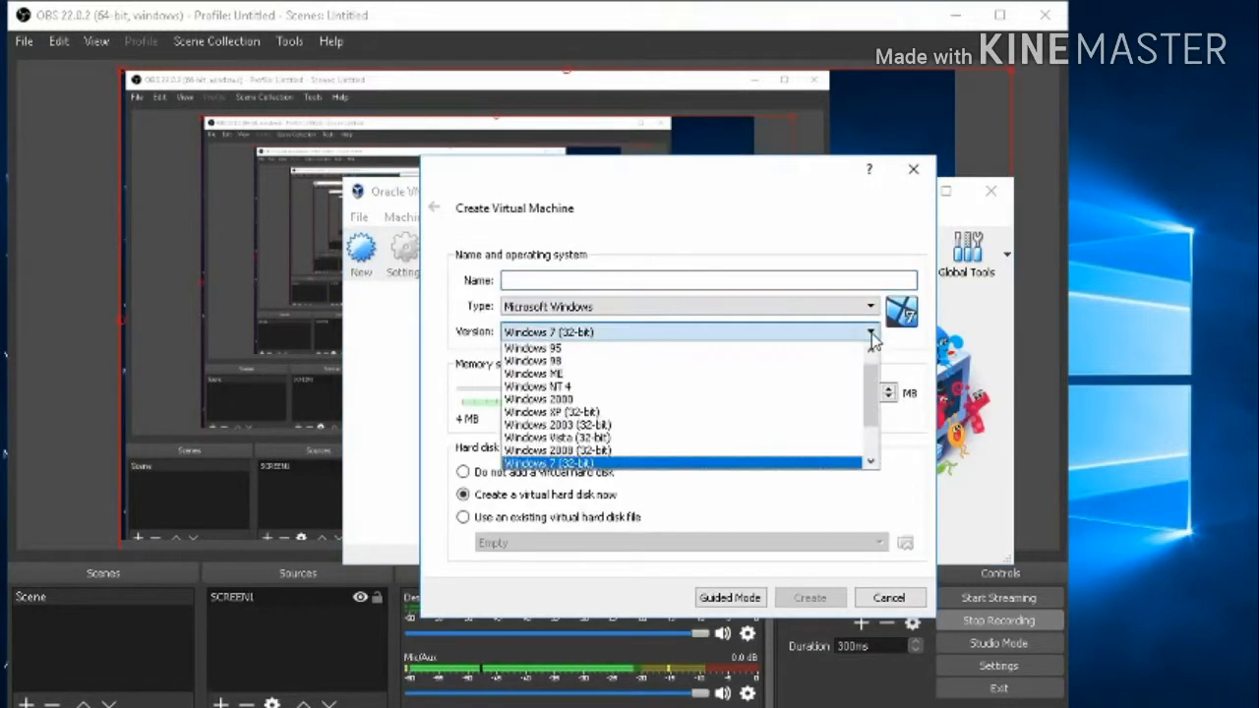
{"action": "scroll", "scroll_direction": "down", "scroll_amount": 3}
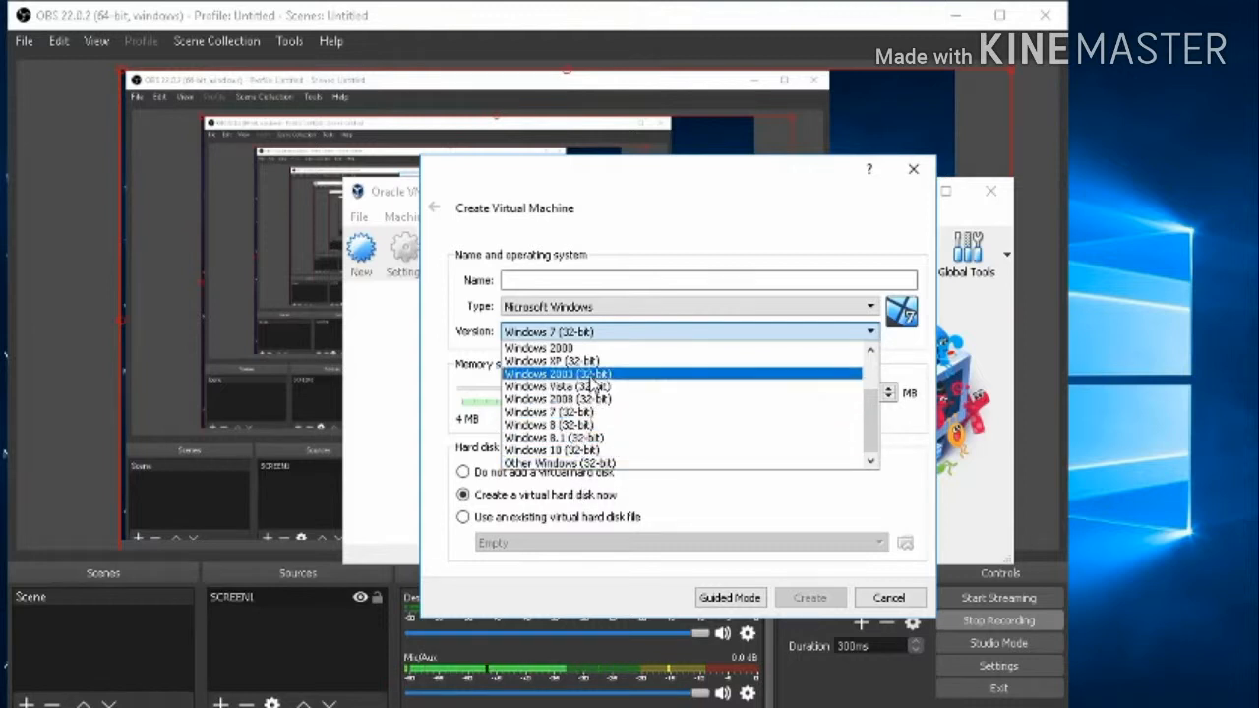
{"action": "mouse_move", "coordinate": [629, 464]}
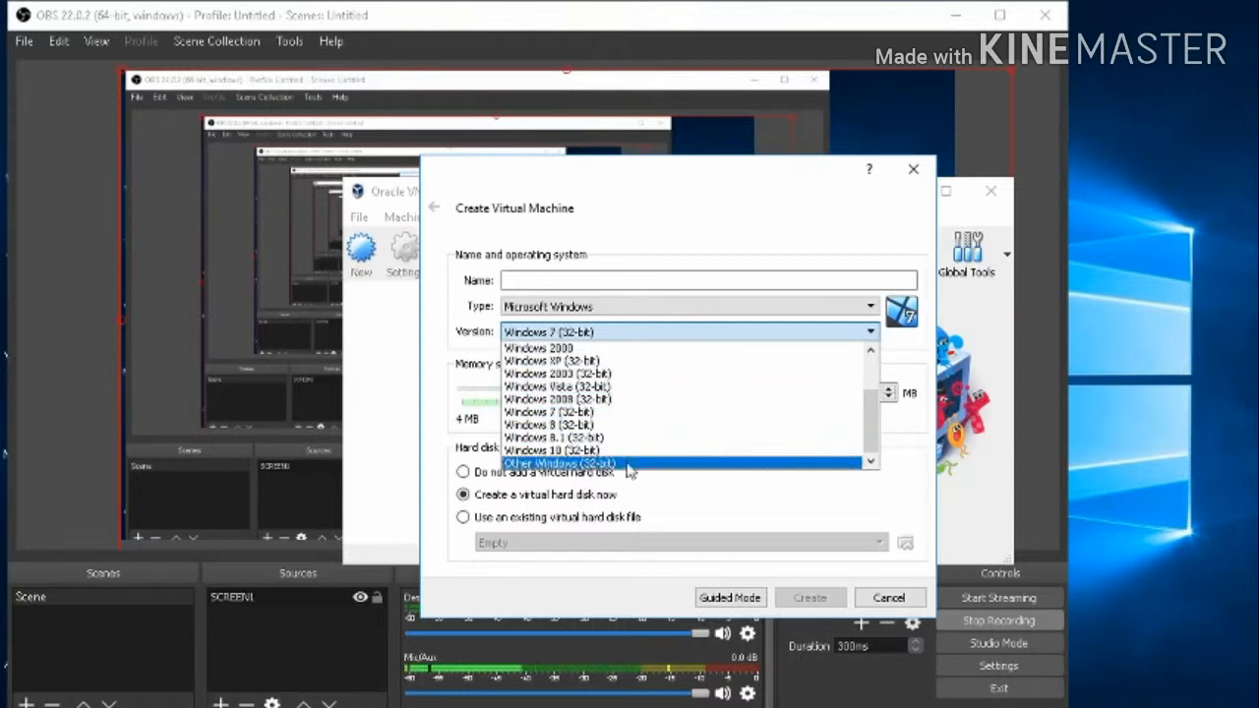
{"action": "scroll", "scroll_direction": "up", "scroll_amount": 3}
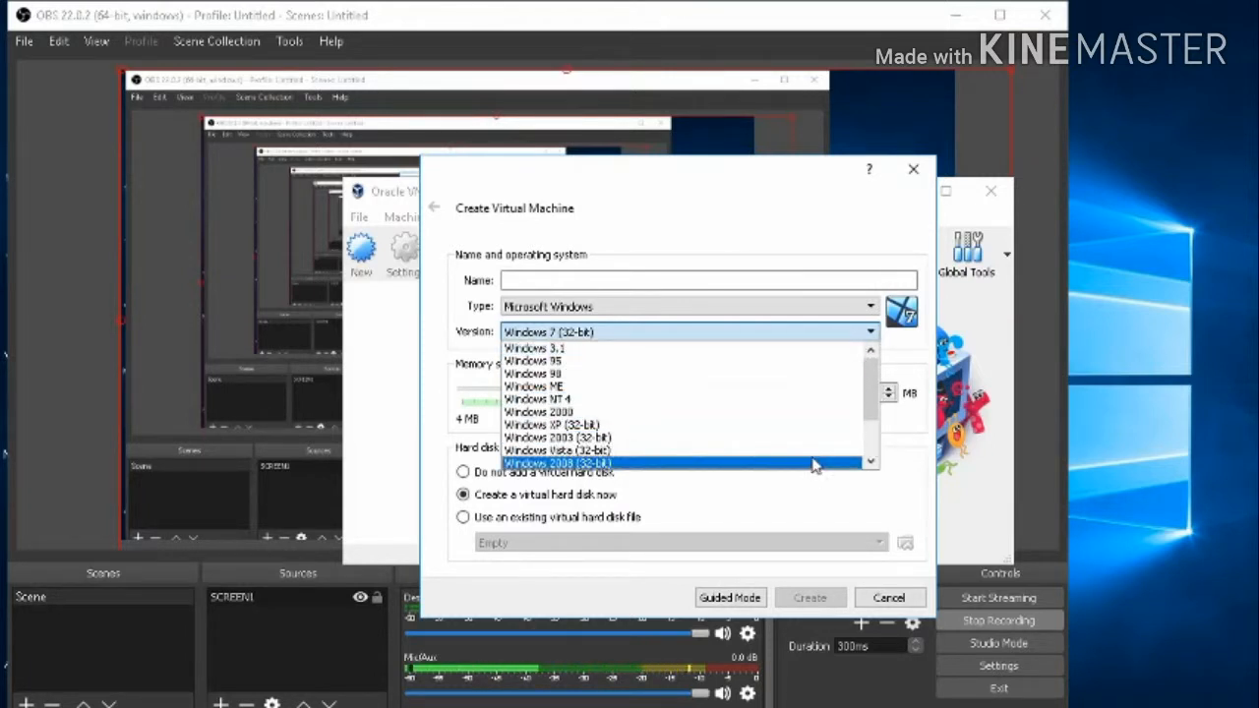
{"action": "scroll", "scroll_direction": "down", "scroll_amount": 3}
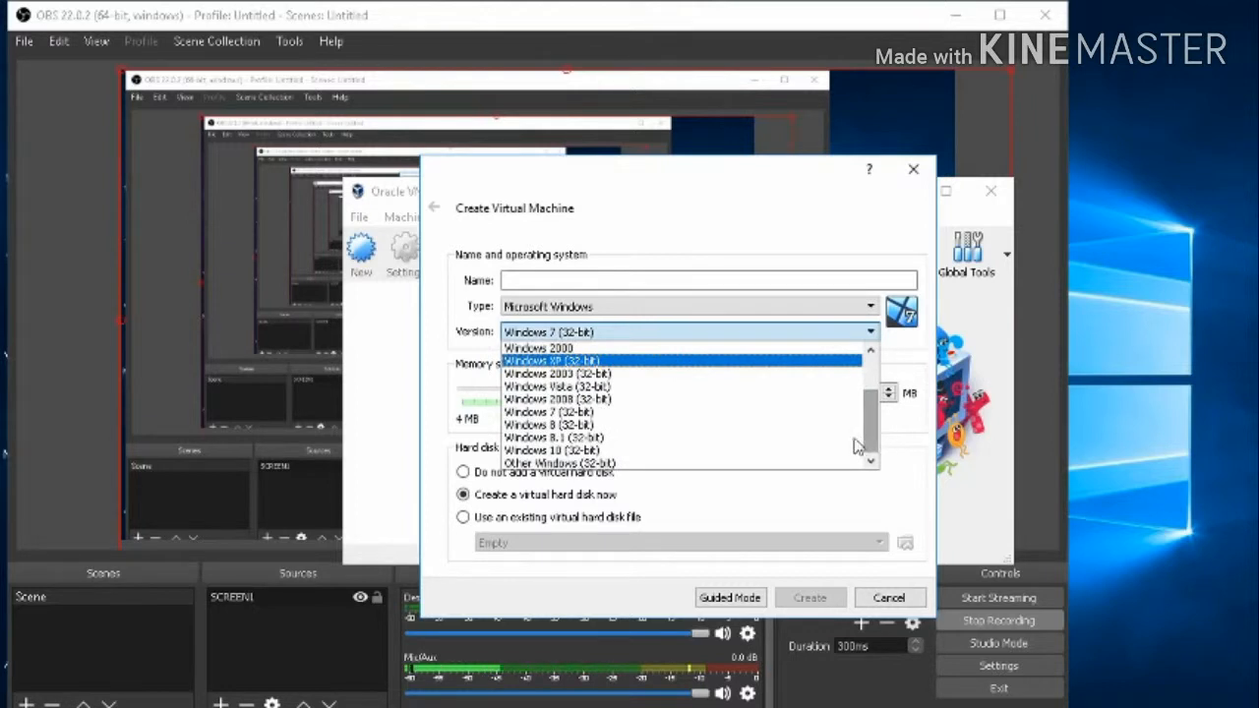
{"action": "left_click", "coordinate": [551, 448]}
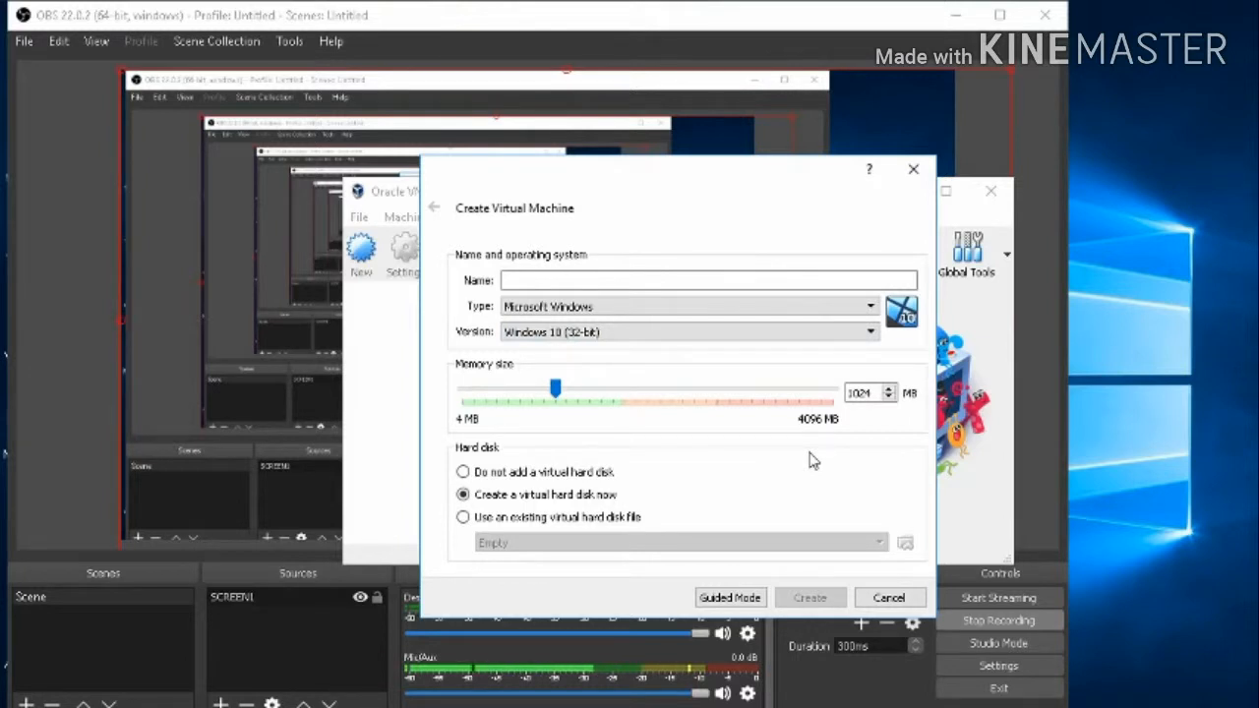
{"action": "left_click", "coordinate": [889, 598]}
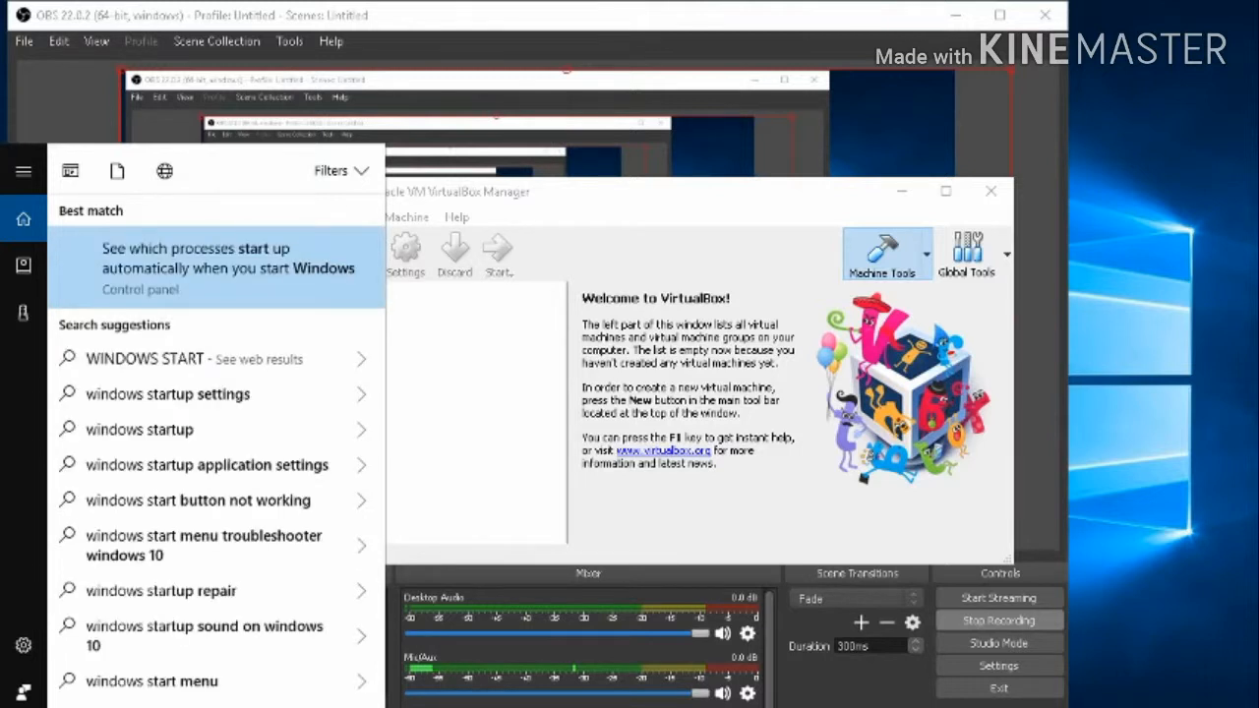
- Search Windows for 'turn windows features on or off' so it appears as best match
{"action": "left_click", "coordinate": [228, 267]}
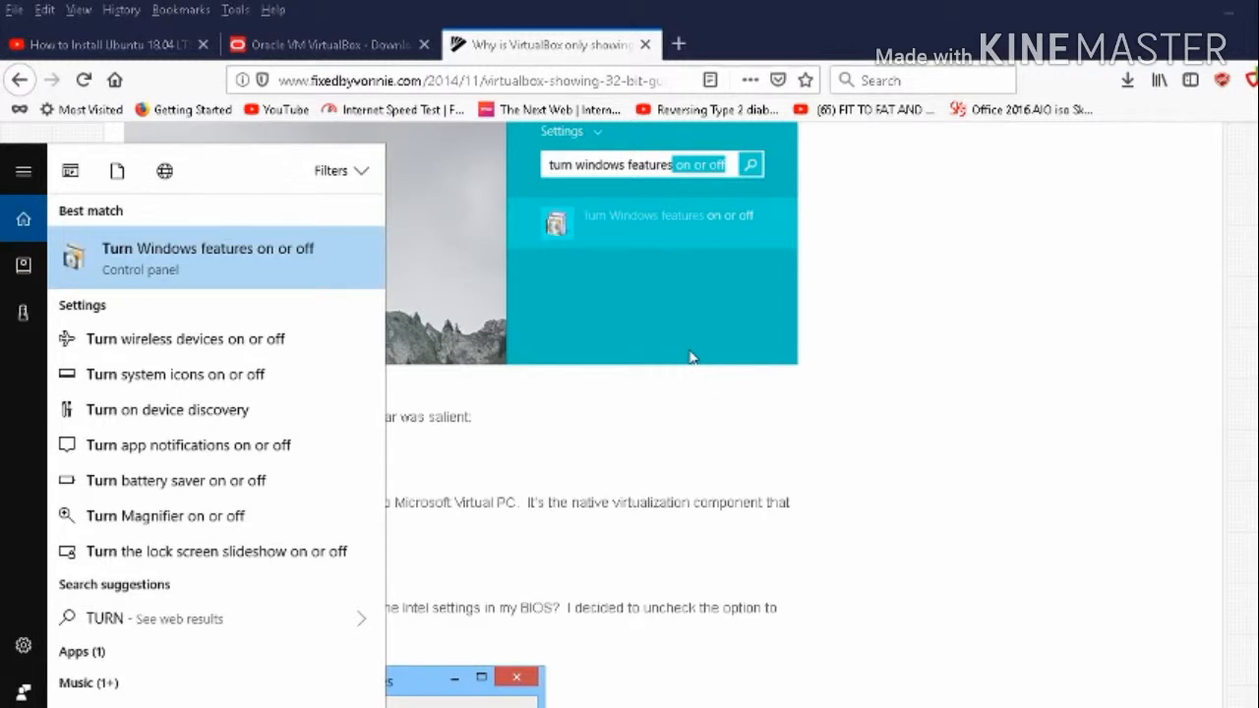
{"action": "mouse_move", "coordinate": [181, 259]}
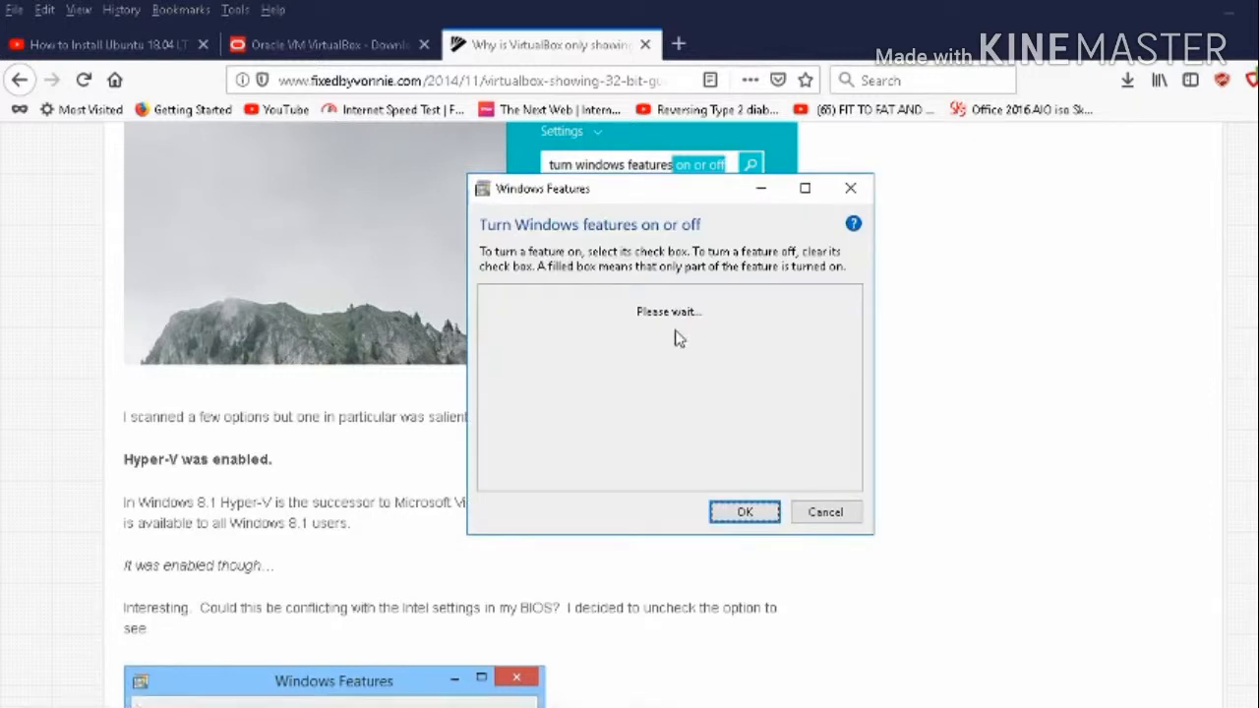
{"action": "mouse_move", "coordinate": [640, 325]}
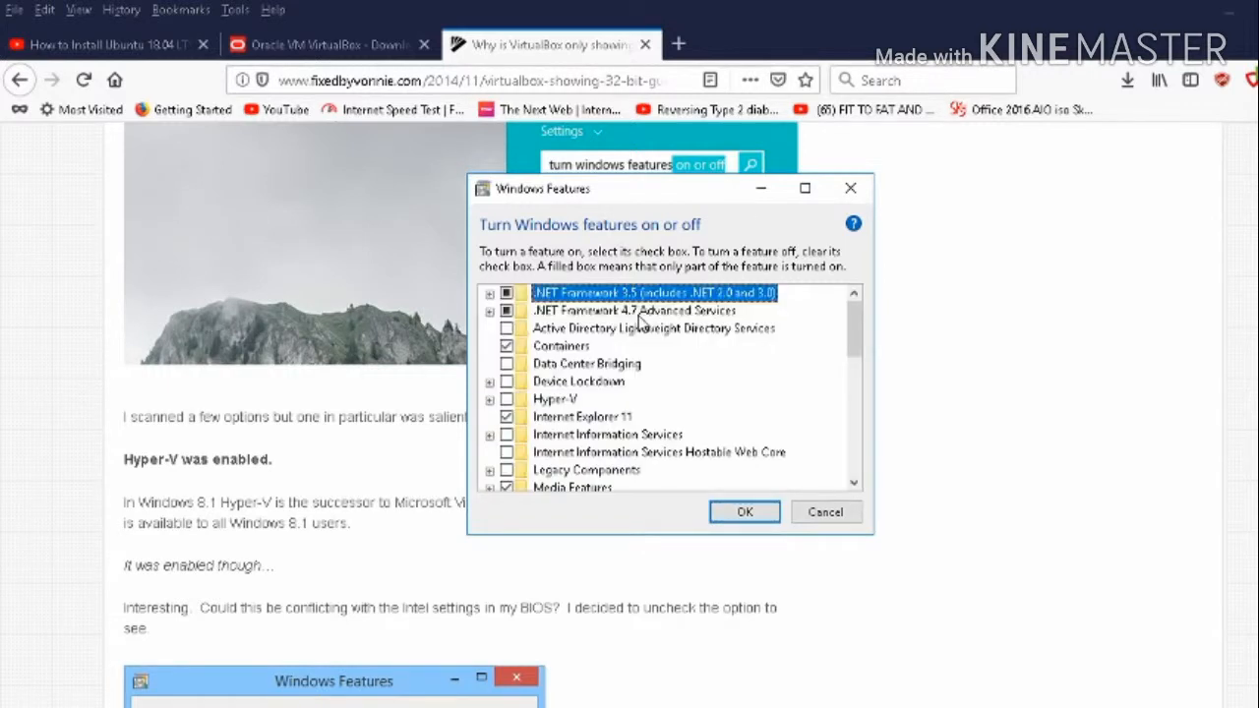
{"action": "mouse_move", "coordinate": [510, 403]}
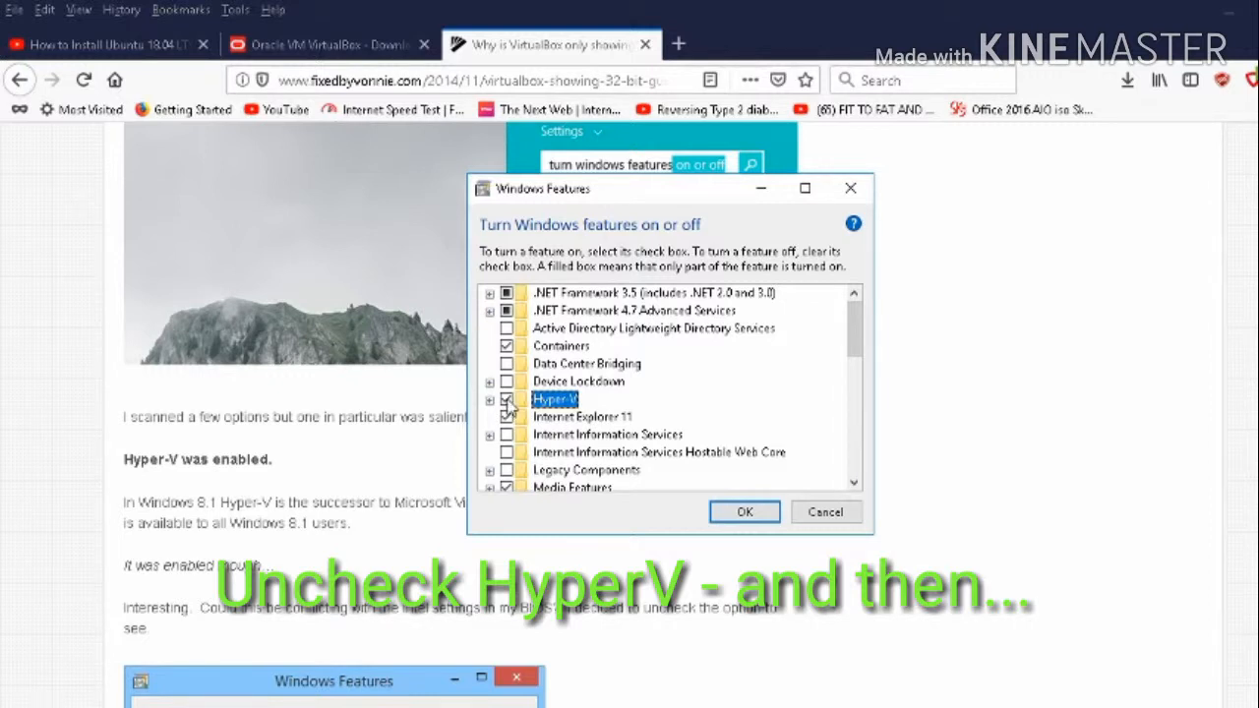
- Uncheck Hyper-V in Windows Features and confirm the change with OK
{"action": "left_click", "coordinate": [506, 398]}
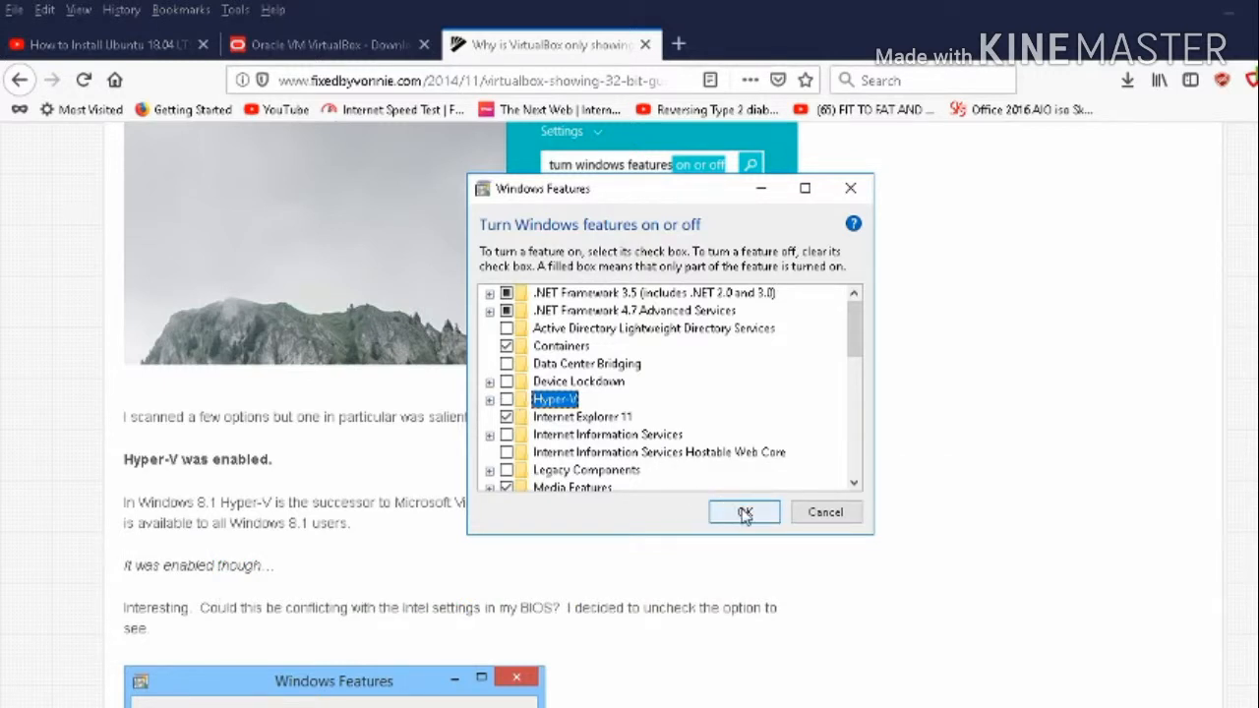
{"action": "left_click", "coordinate": [744, 511]}
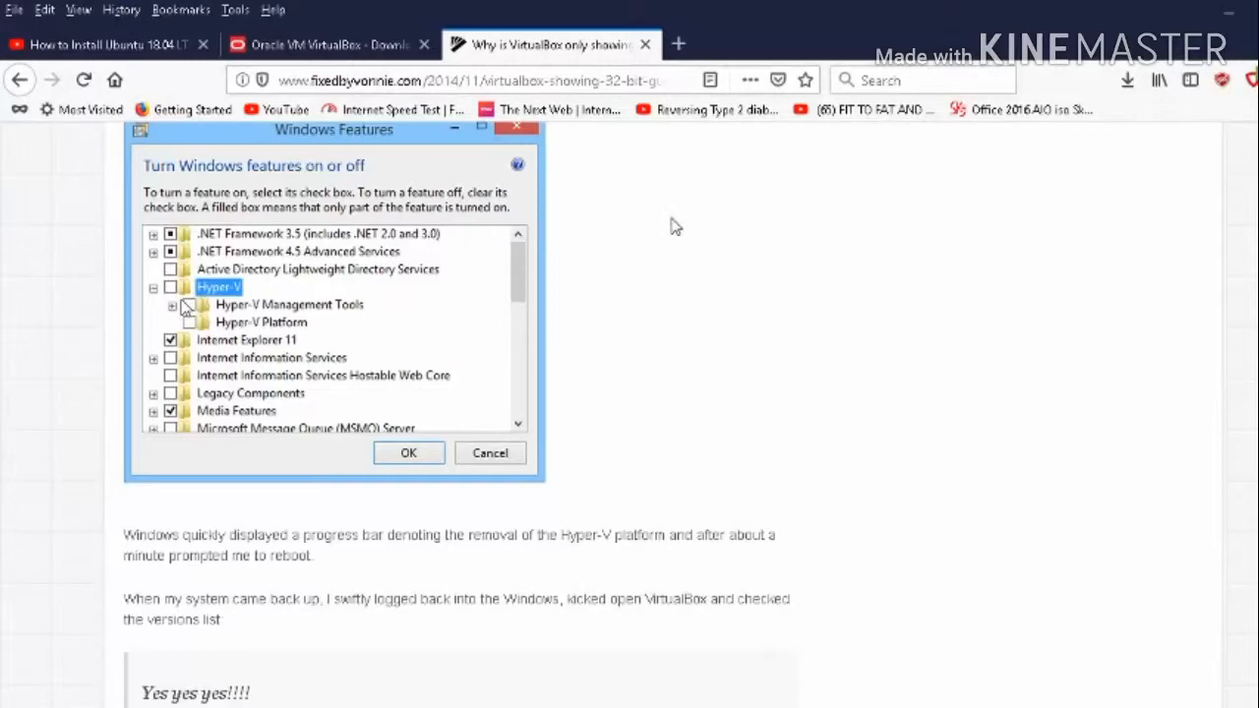
- Scroll the fixedbyvonnie article down to The Bottom Line requirements checklist
{"action": "scroll", "scroll_direction": "down", "scroll_amount": 3}
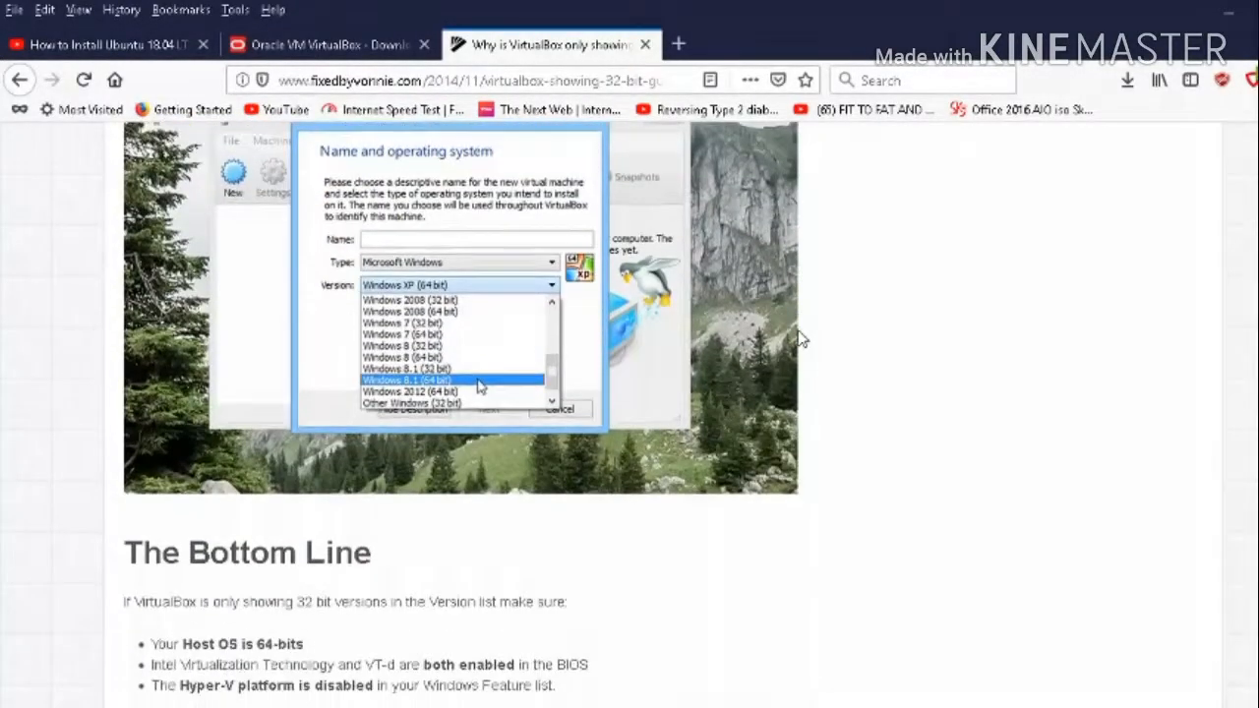
{"action": "scroll", "scroll_direction": "down", "scroll_amount": 3}
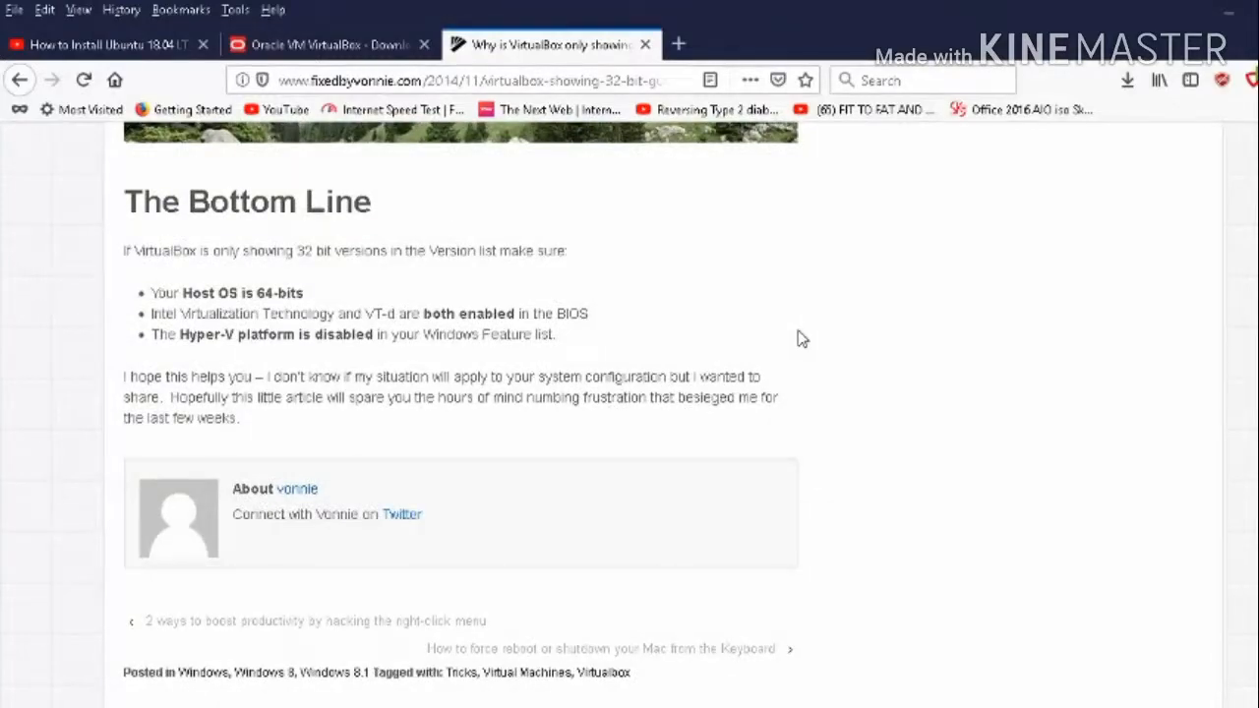
{"action": "scroll", "scroll_direction": "down", "scroll_amount": 3}
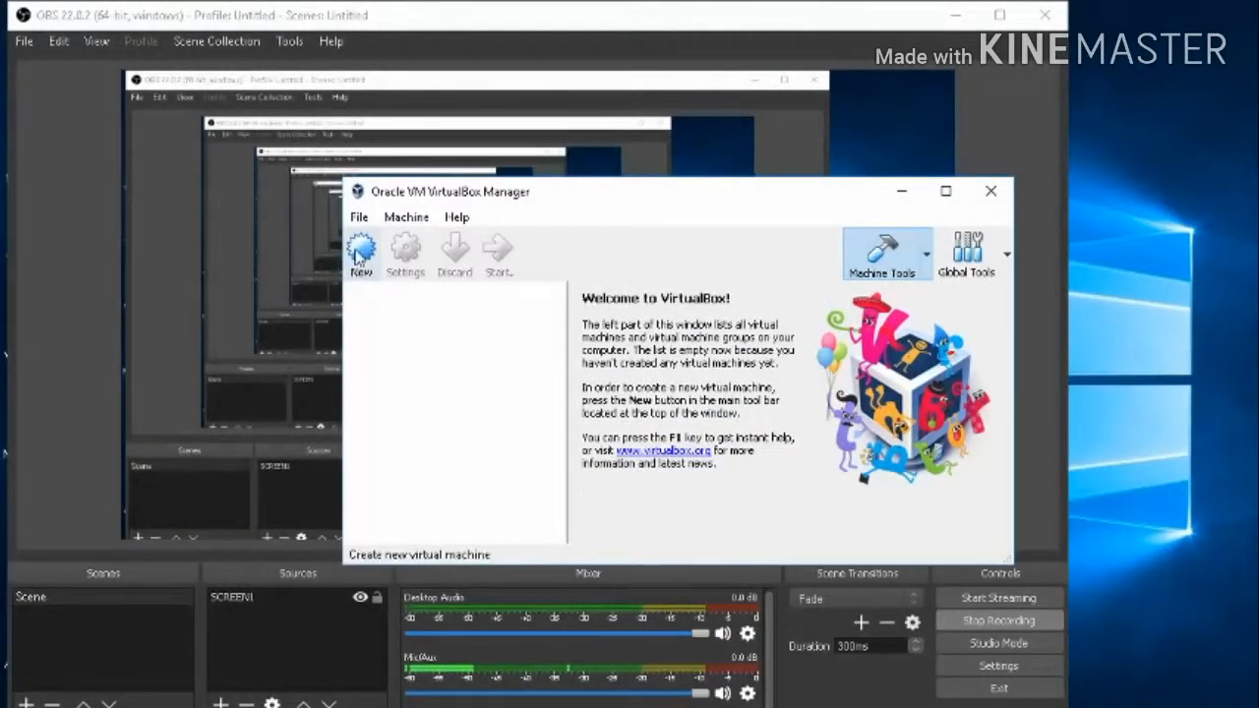
- Start a new virtual machine and view the Version list now offering 64-bit Windows
{"action": "left_click", "coordinate": [362, 254]}
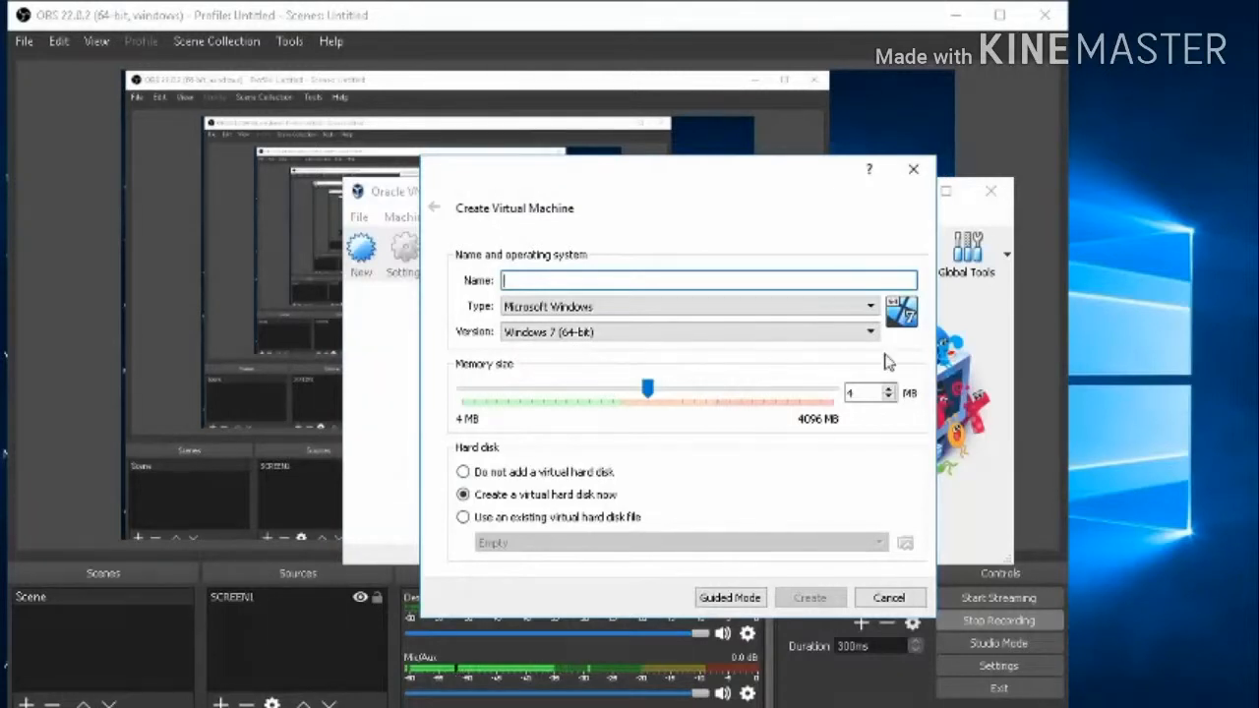
{"action": "left_click", "coordinate": [869, 331]}
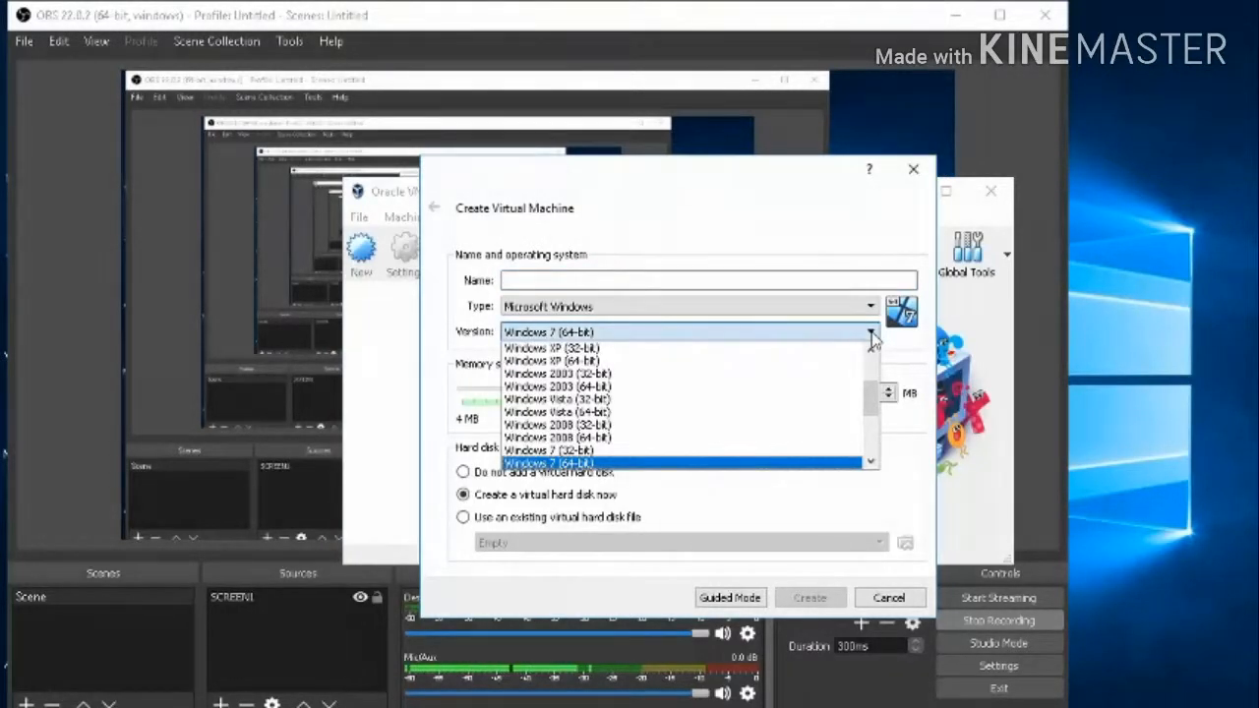